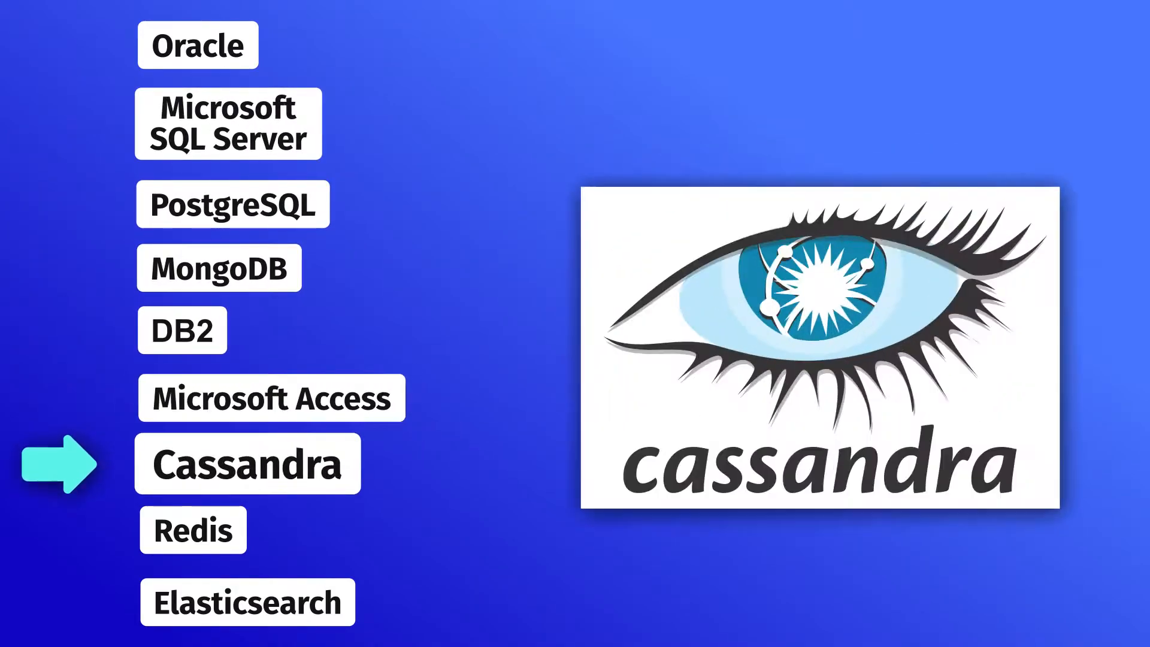
Step: Open sakila's get_customer_balance function in the SQL editor from Database Explorer
{"action": "left_click", "coordinate": [248, 601]}
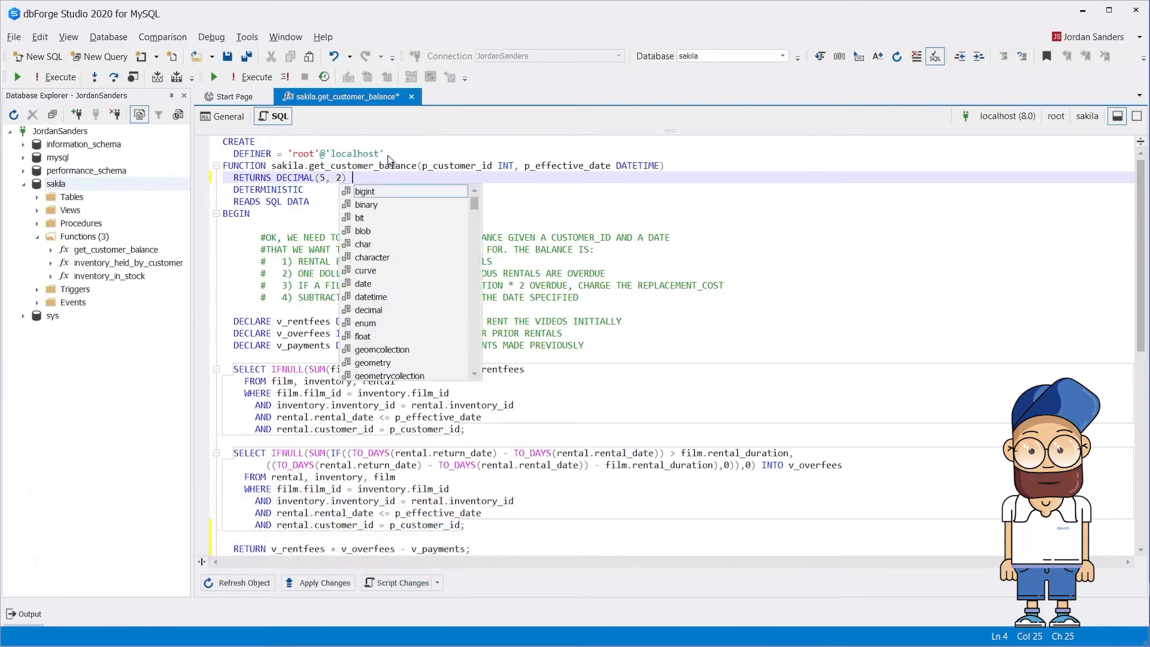
{"action": "mouse_move", "coordinate": [410, 323]}
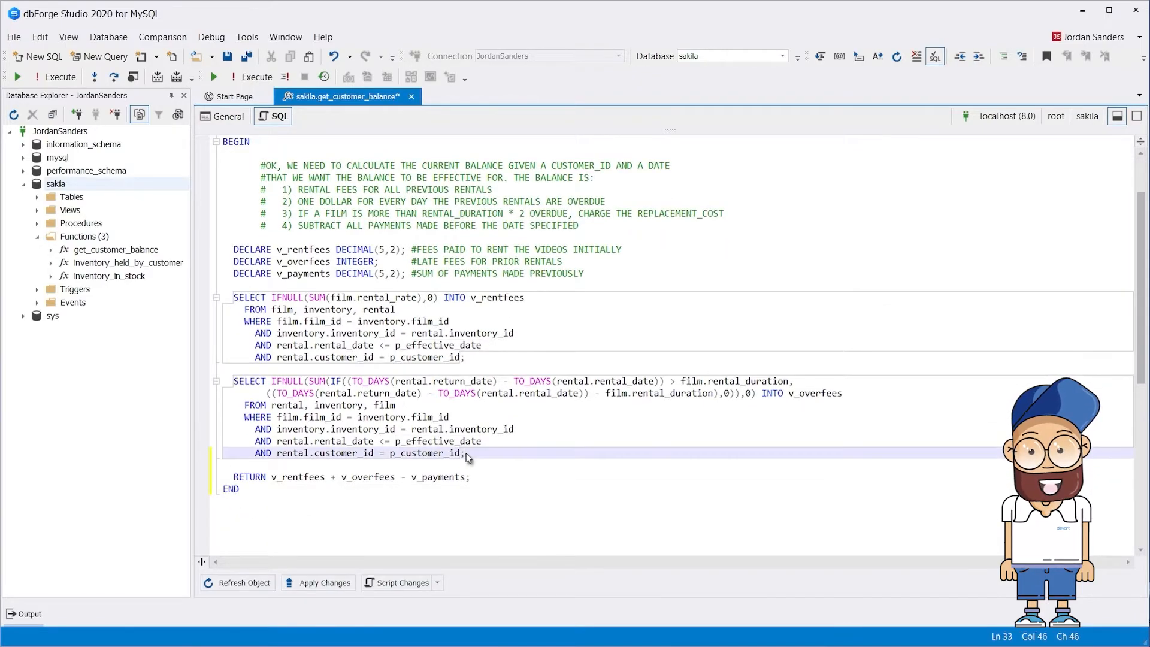
Step: Type 'sele' in a new query for the category, film_category, film, film_actor and actor join
{"action": "type", "text": "sele"}
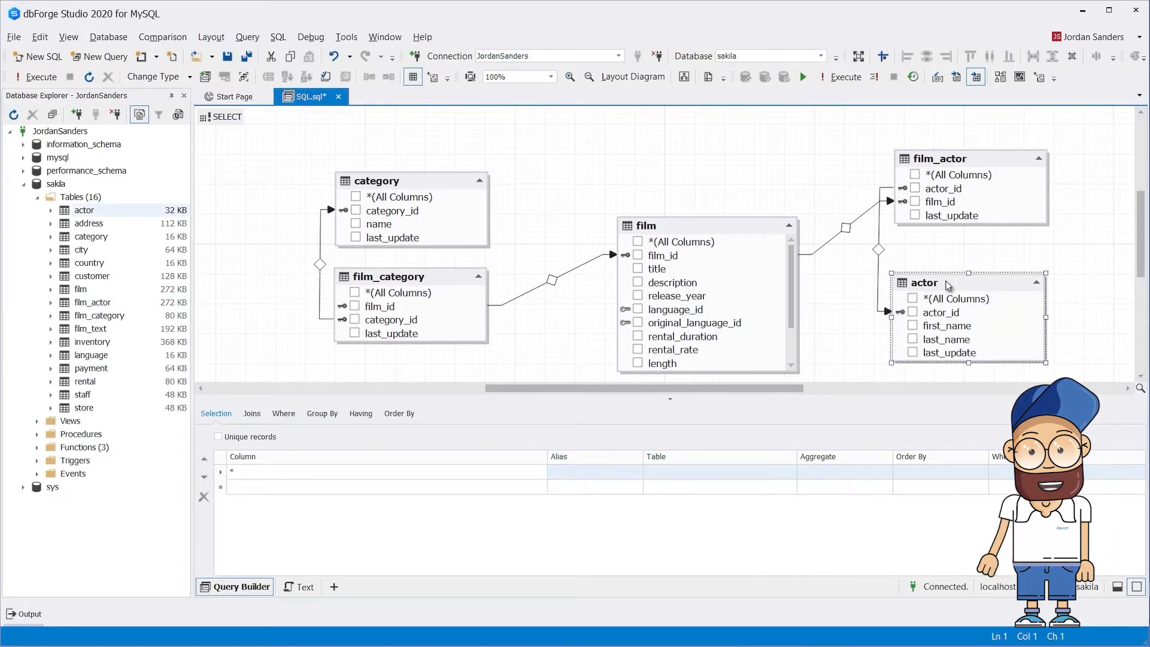
Step: Show the Joins tab and scroll through the query's join conditions
{"action": "left_click", "coordinate": [252, 413]}
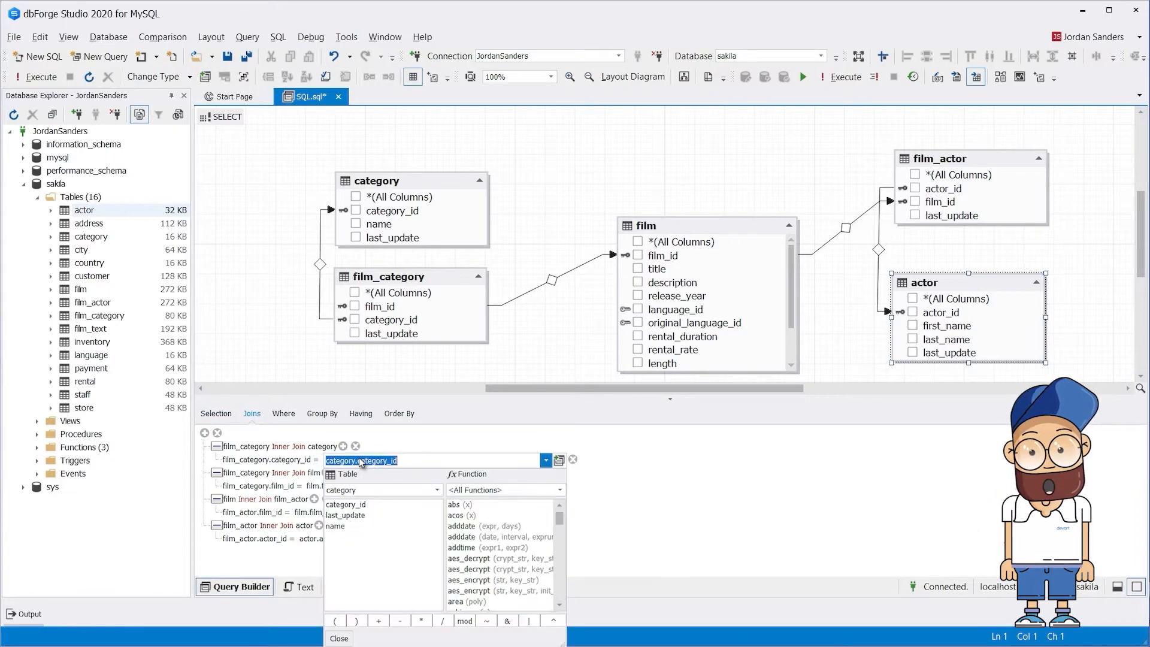
{"action": "scroll", "scroll_direction": "down", "scroll_amount": 3}
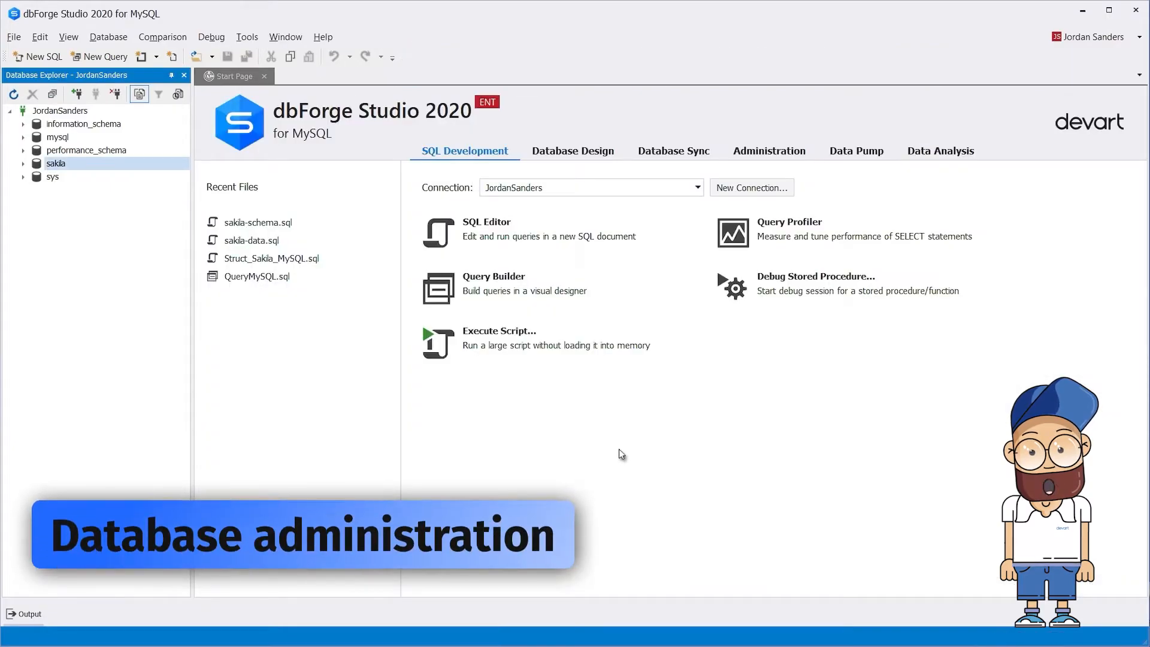
{"action": "mouse_move", "coordinate": [108, 37]}
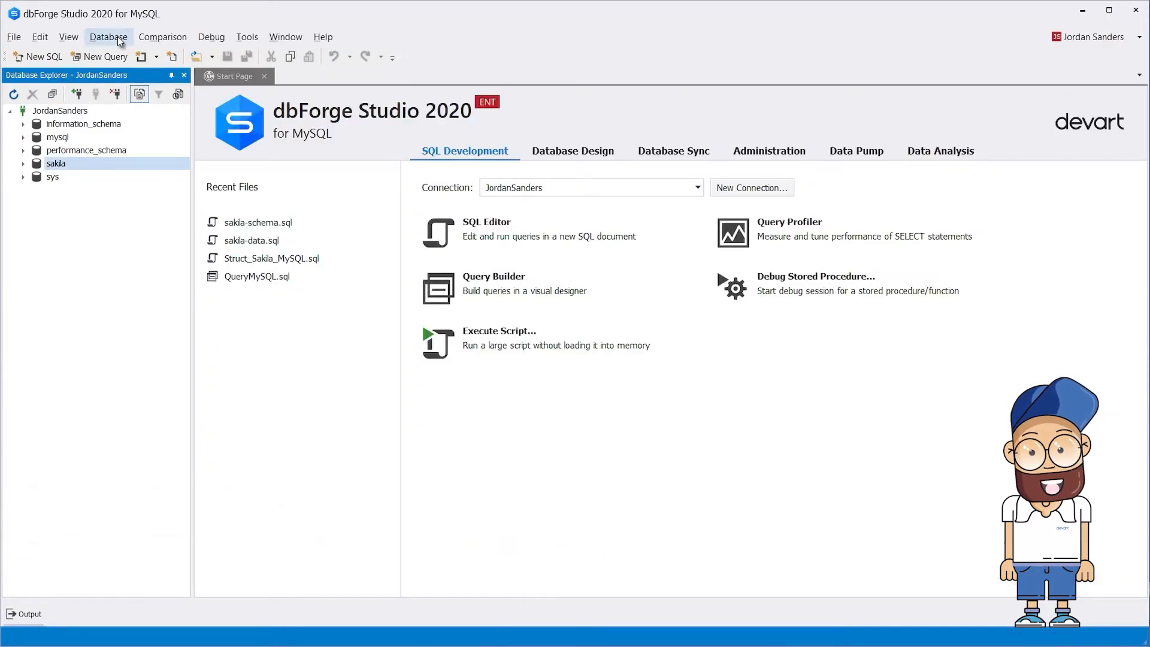
{"action": "left_click", "coordinate": [108, 37]}
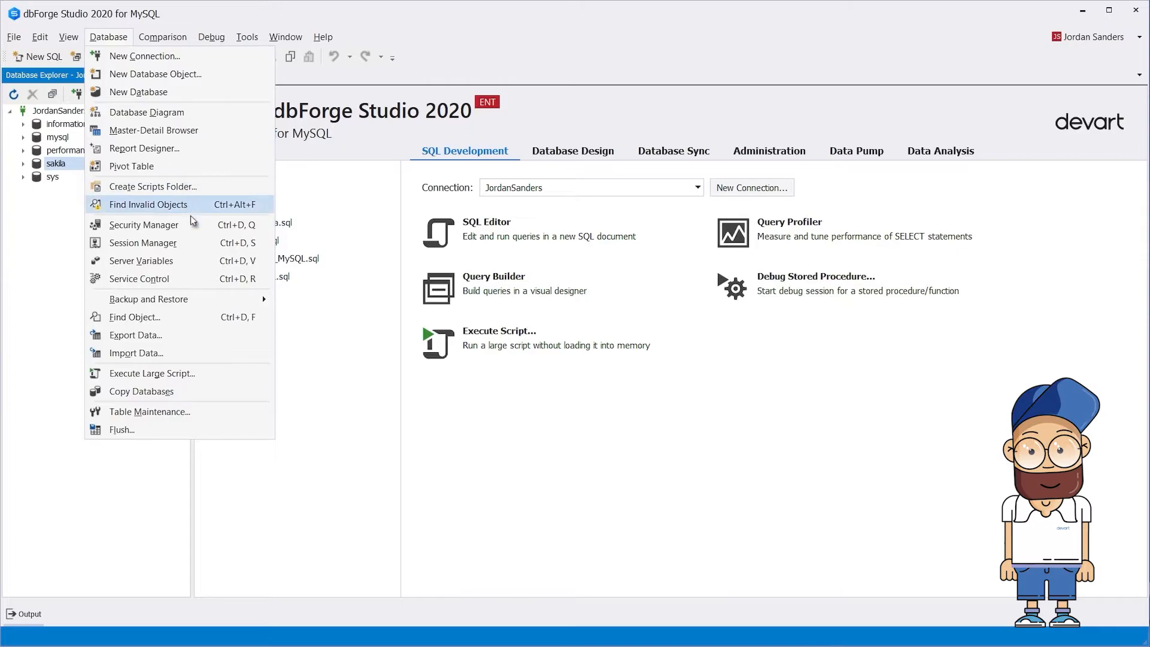
{"action": "left_click", "coordinate": [144, 224]}
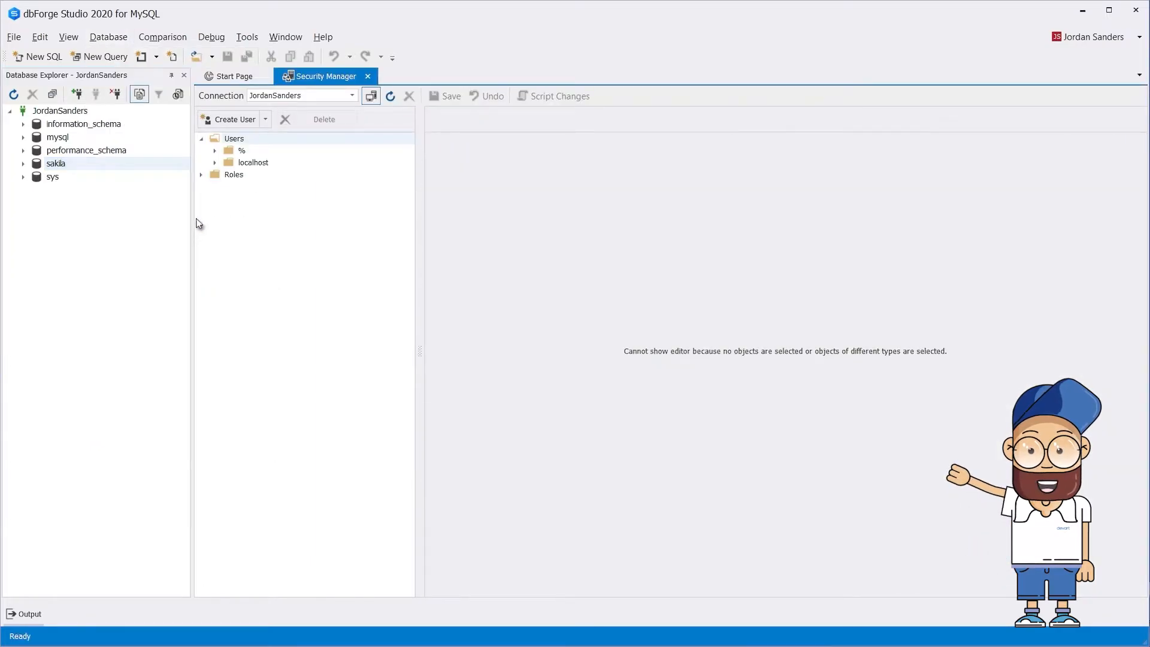
{"action": "left_click", "coordinate": [258, 211]}
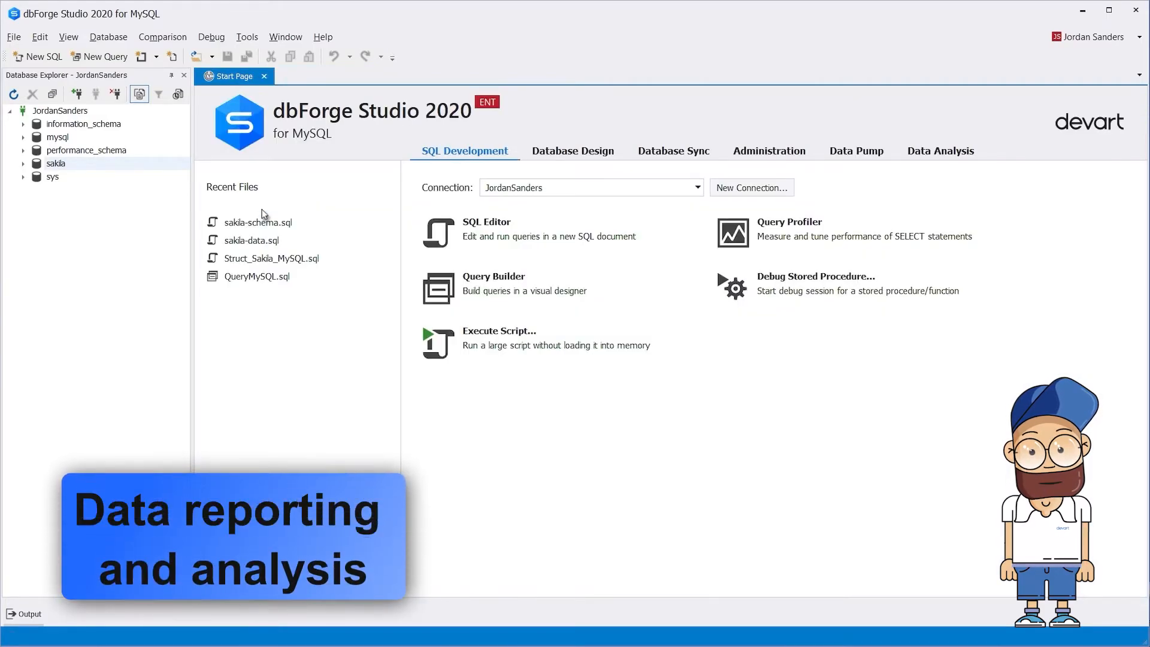
Step: Show the sakila address table's rows, then browse the Database menu and a context menu
{"action": "left_click", "coordinate": [24, 163]}
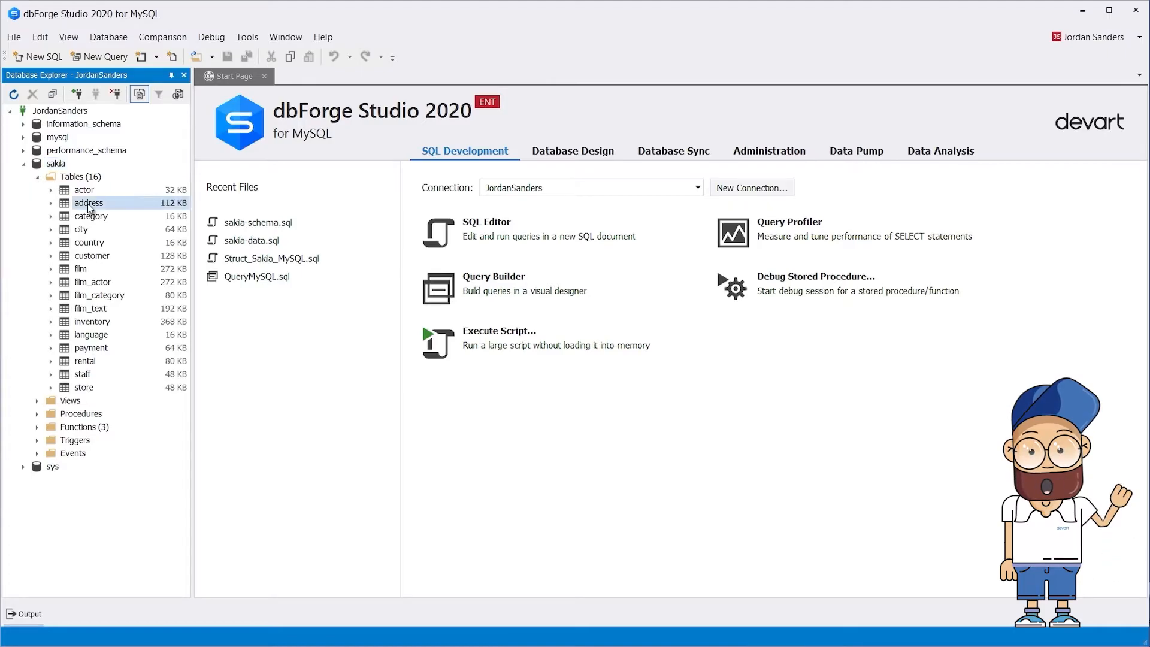
{"action": "double_click", "coordinate": [89, 203]}
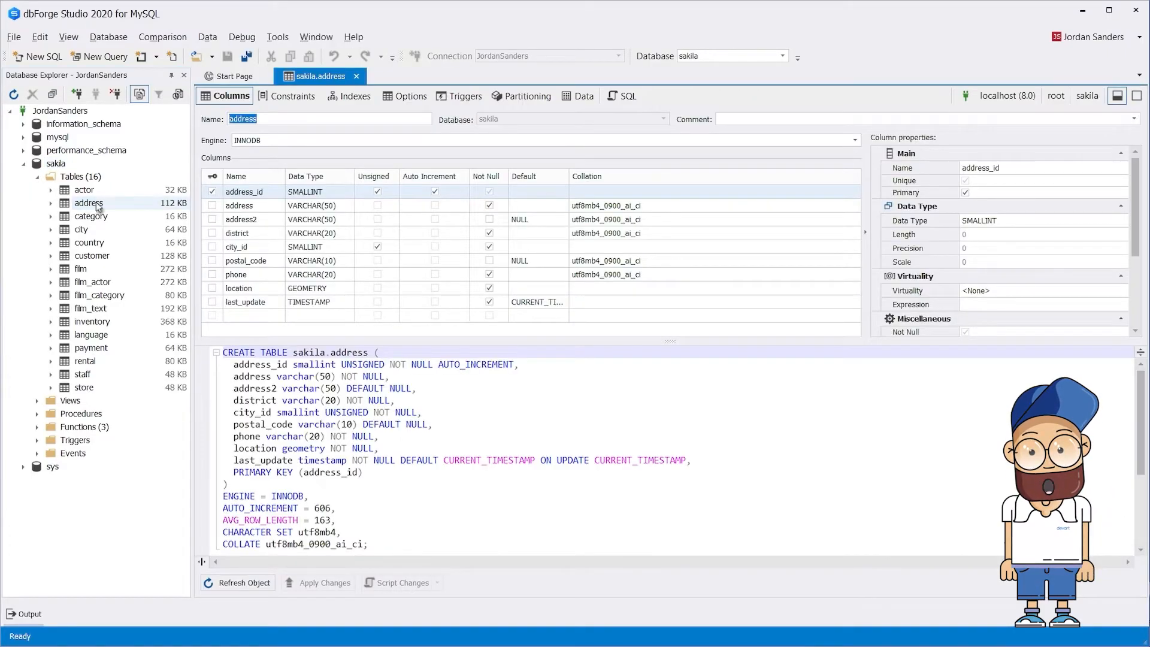
{"action": "left_click", "coordinate": [583, 95]}
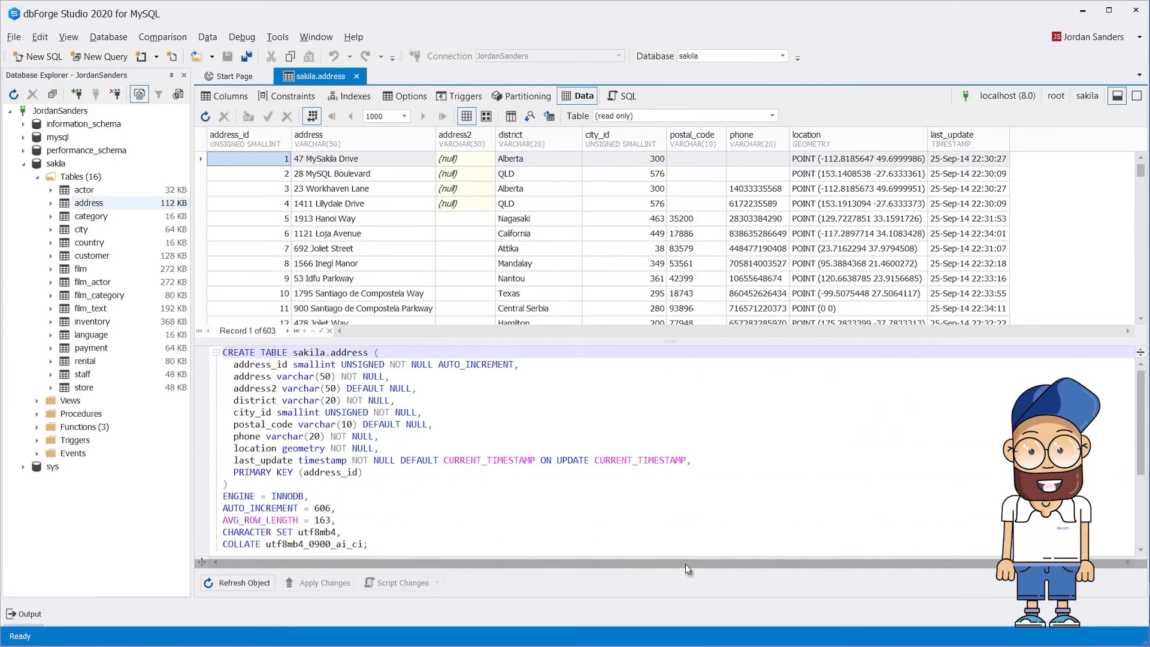
{"action": "left_click", "coordinate": [108, 36]}
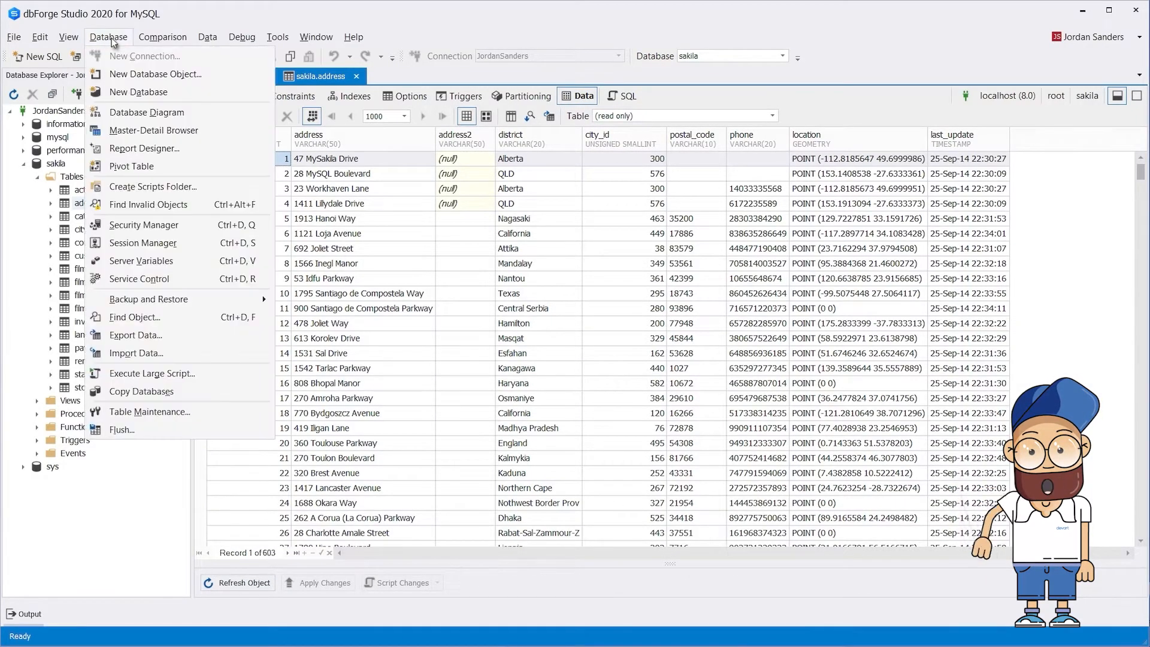
{"action": "mouse_move", "coordinate": [132, 166]}
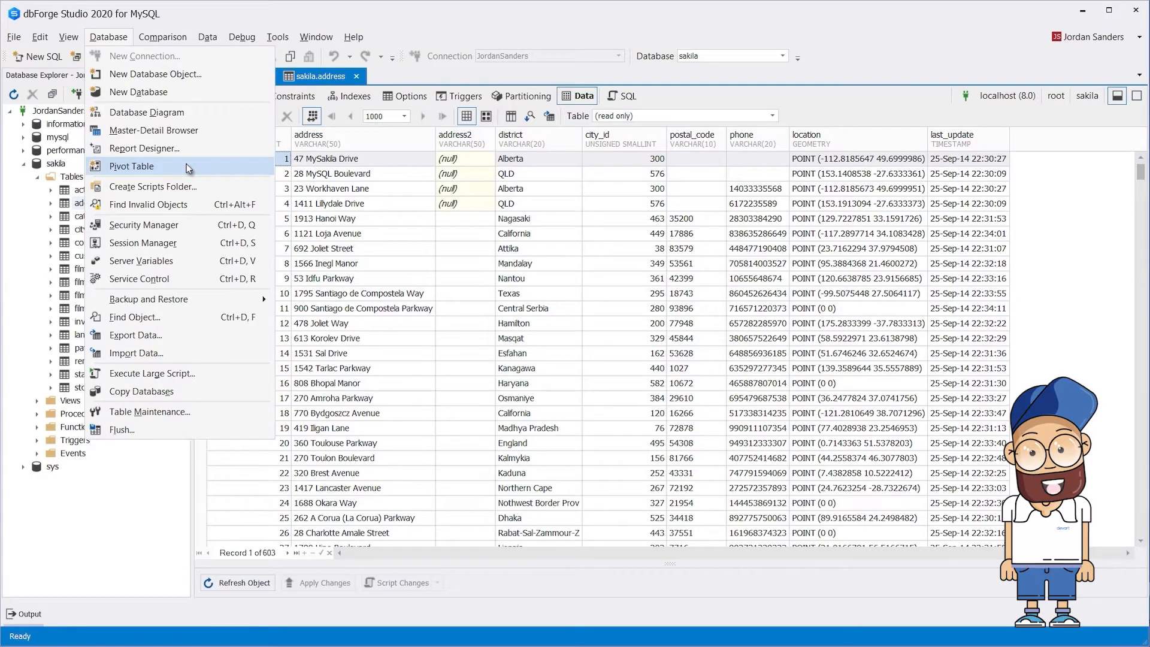
{"action": "right_click", "coordinate": [323, 158]}
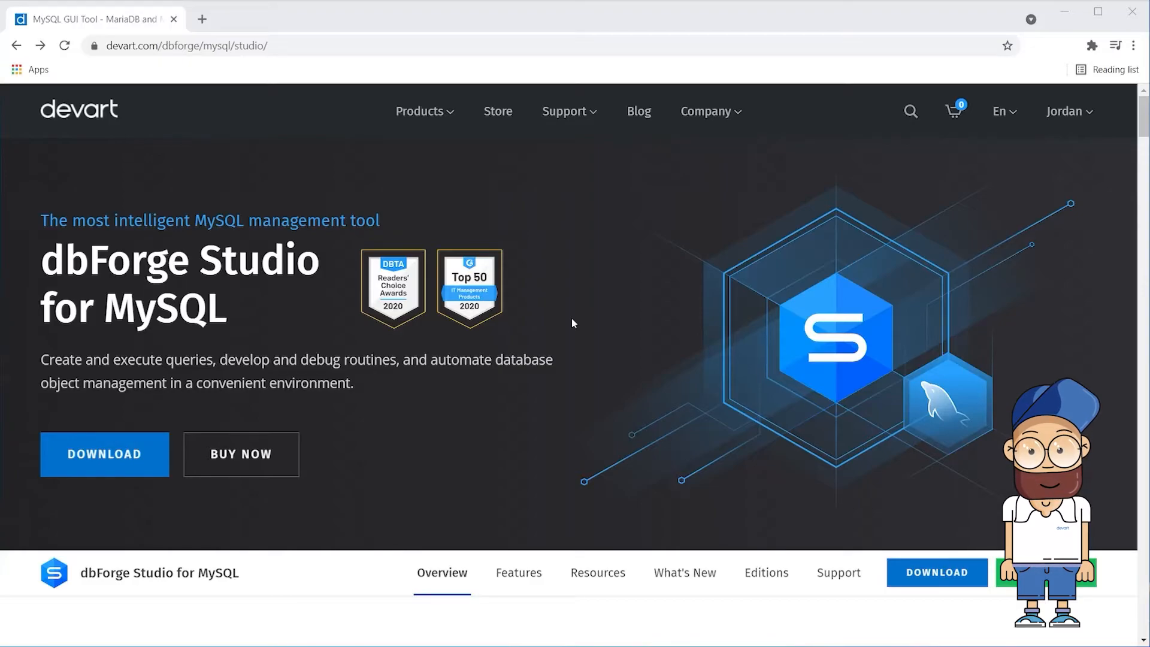
Step: Download the dbforgemysql90 installer from devart's dbForge Studio download page
{"action": "left_click", "coordinate": [104, 454]}
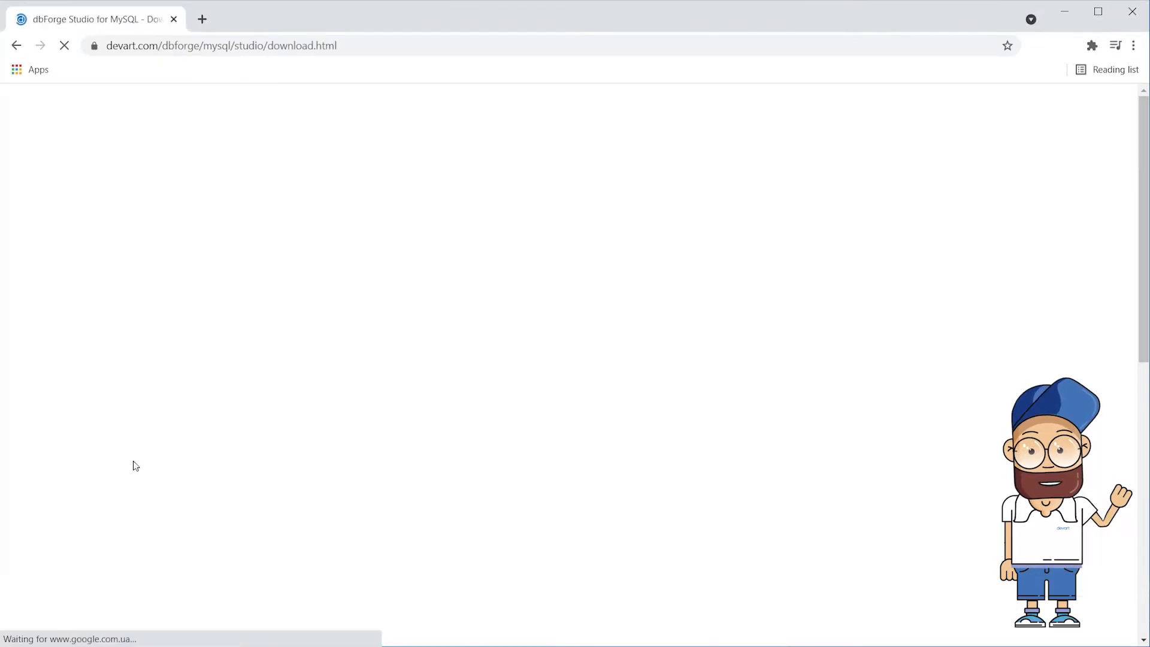
{"action": "left_click", "coordinate": [730, 342]}
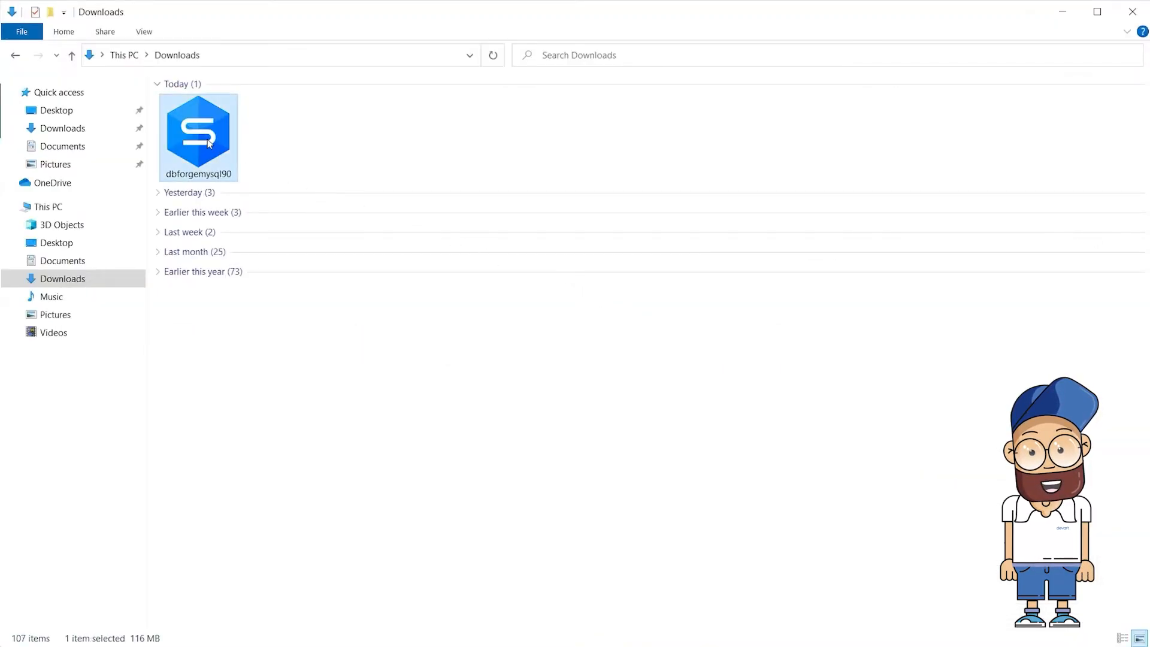
Step: Run dbforgemysql90, install into the default folder, and finish to launch dbForge Studio
{"action": "double_click", "coordinate": [199, 136]}
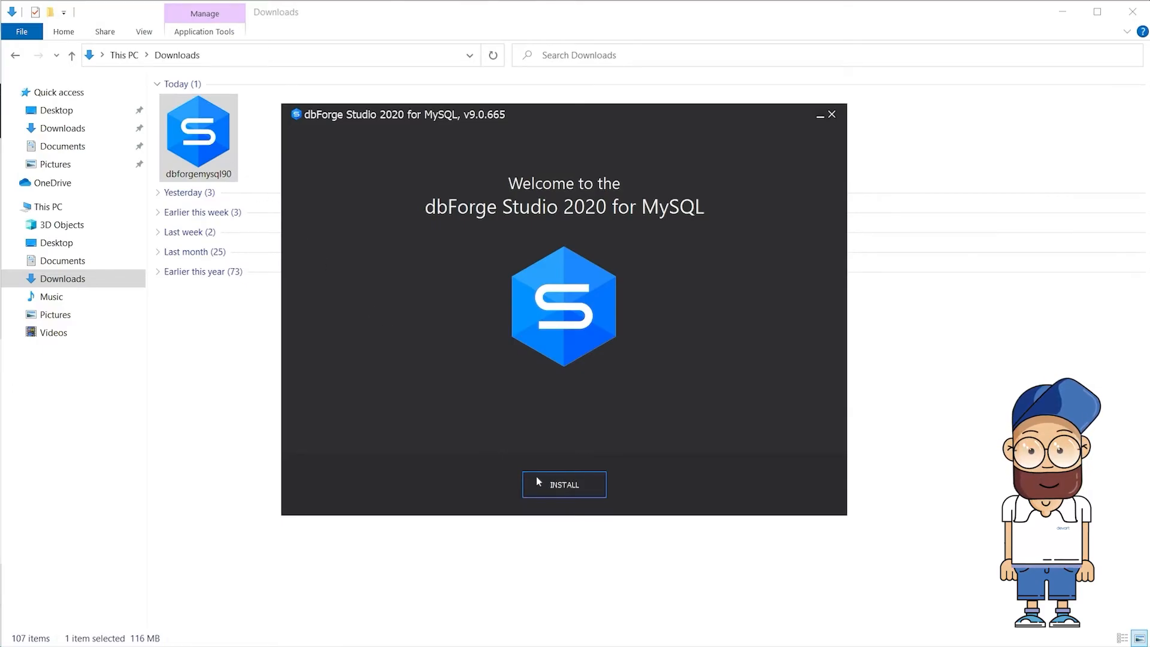
{"action": "left_click", "coordinate": [563, 484]}
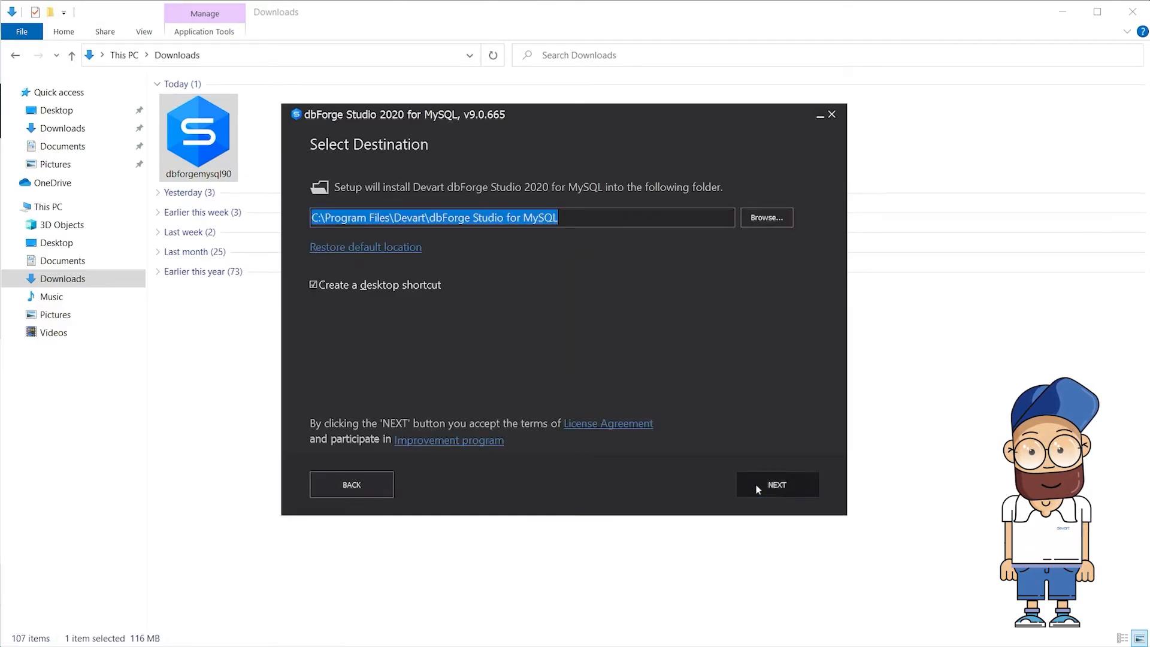
{"action": "left_click", "coordinate": [775, 484]}
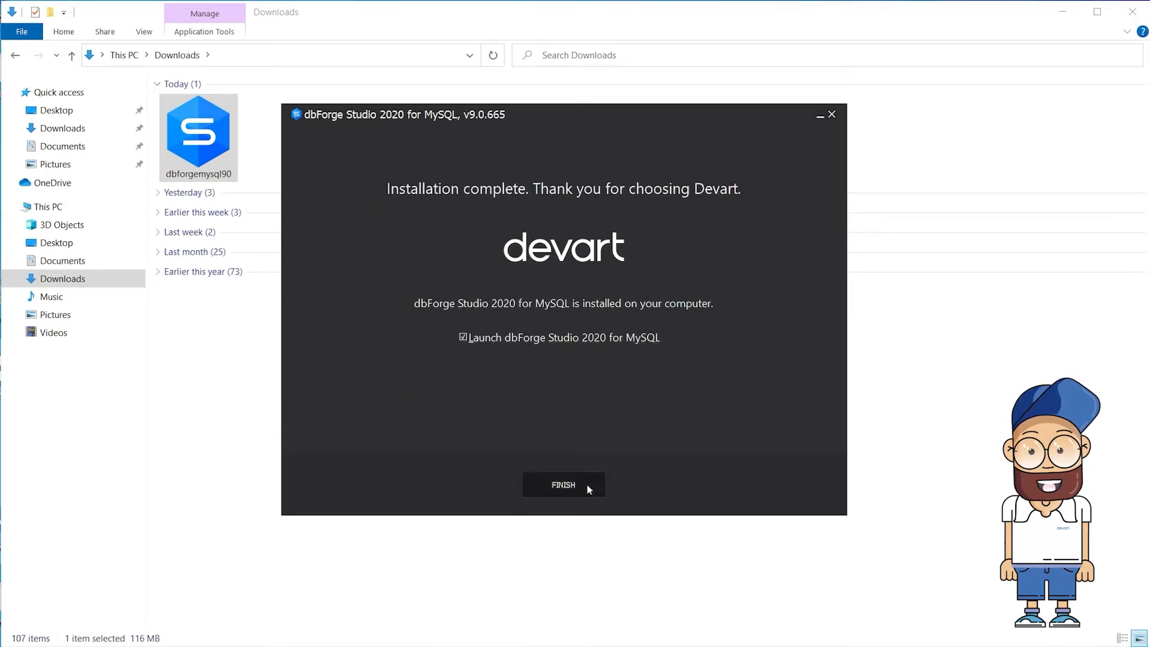
{"action": "left_click", "coordinate": [563, 485]}
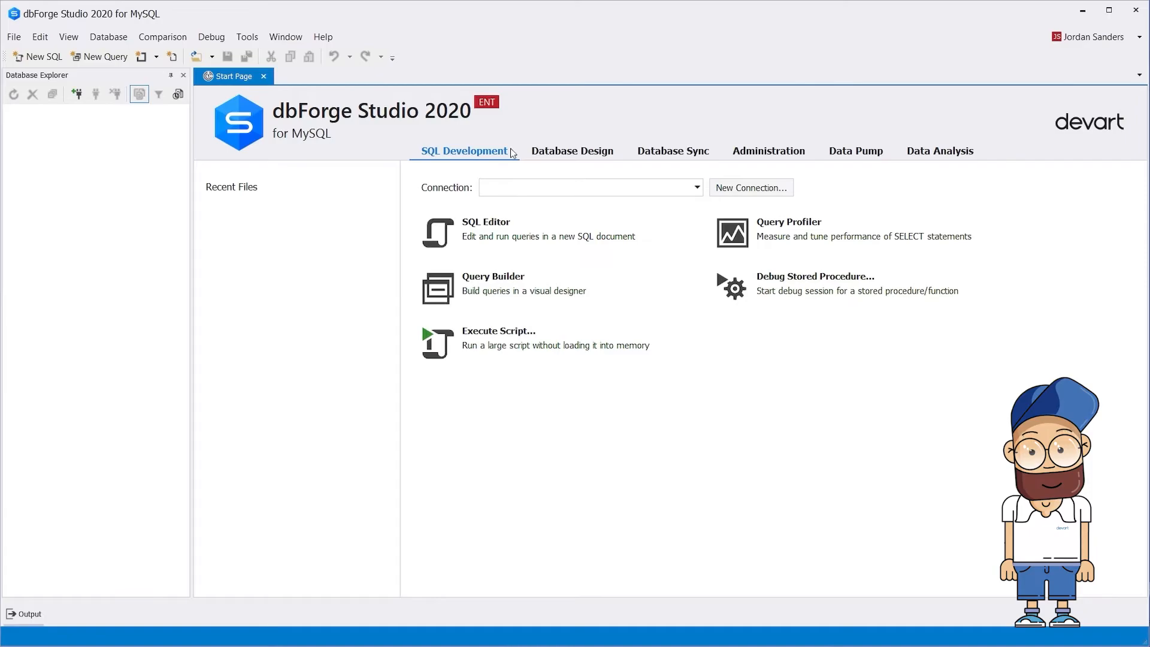
{"action": "left_click", "coordinate": [572, 150]}
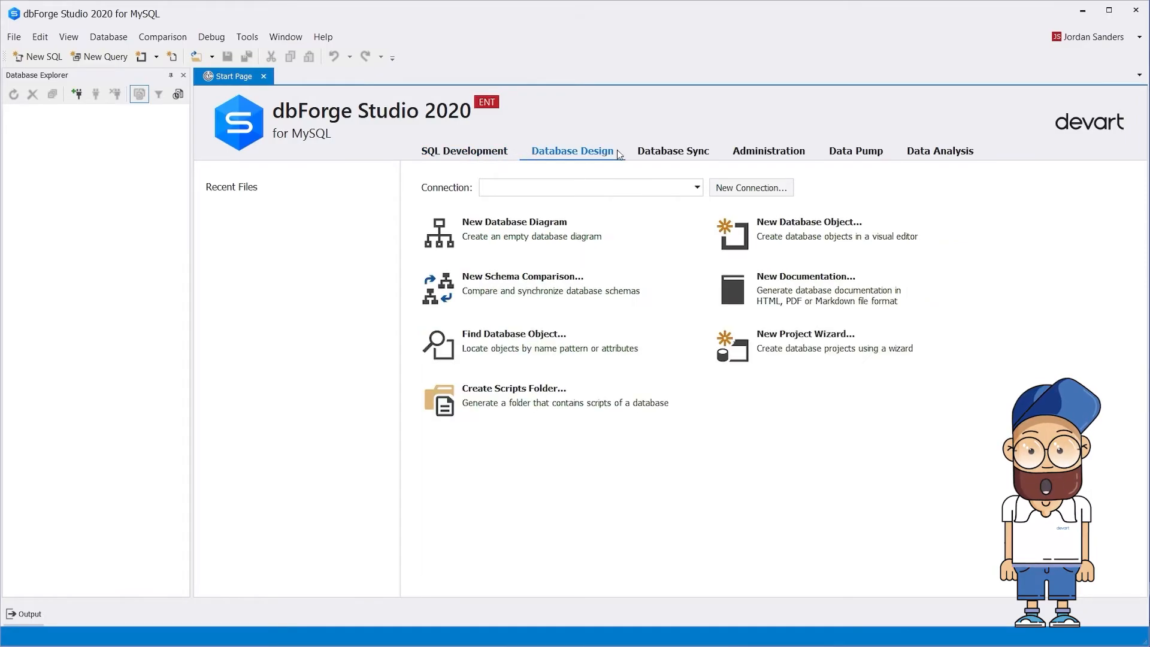
{"action": "left_click", "coordinate": [671, 151]}
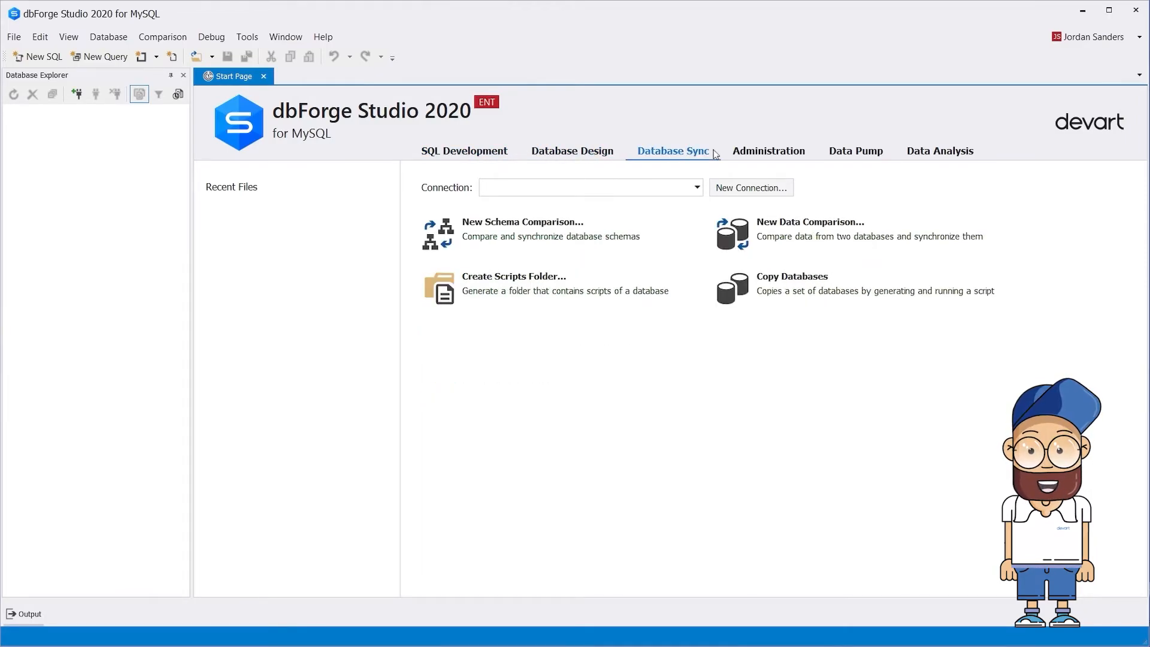
{"action": "left_click", "coordinate": [768, 151]}
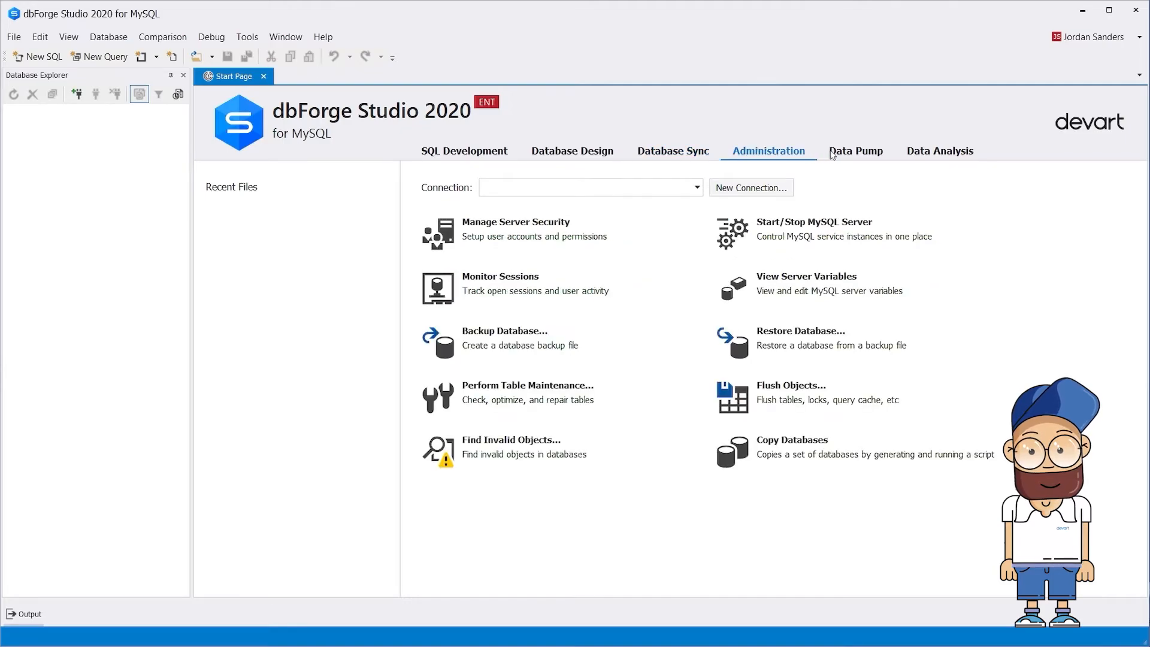
{"action": "left_click", "coordinate": [940, 151]}
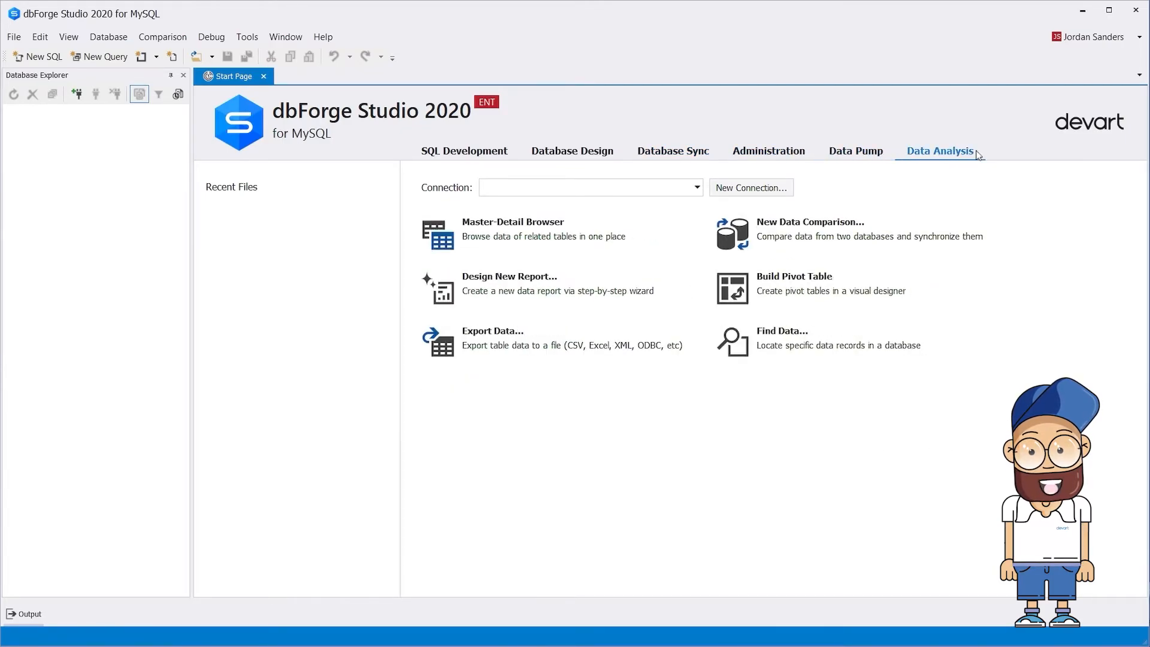
{"action": "left_click", "coordinate": [464, 151]}
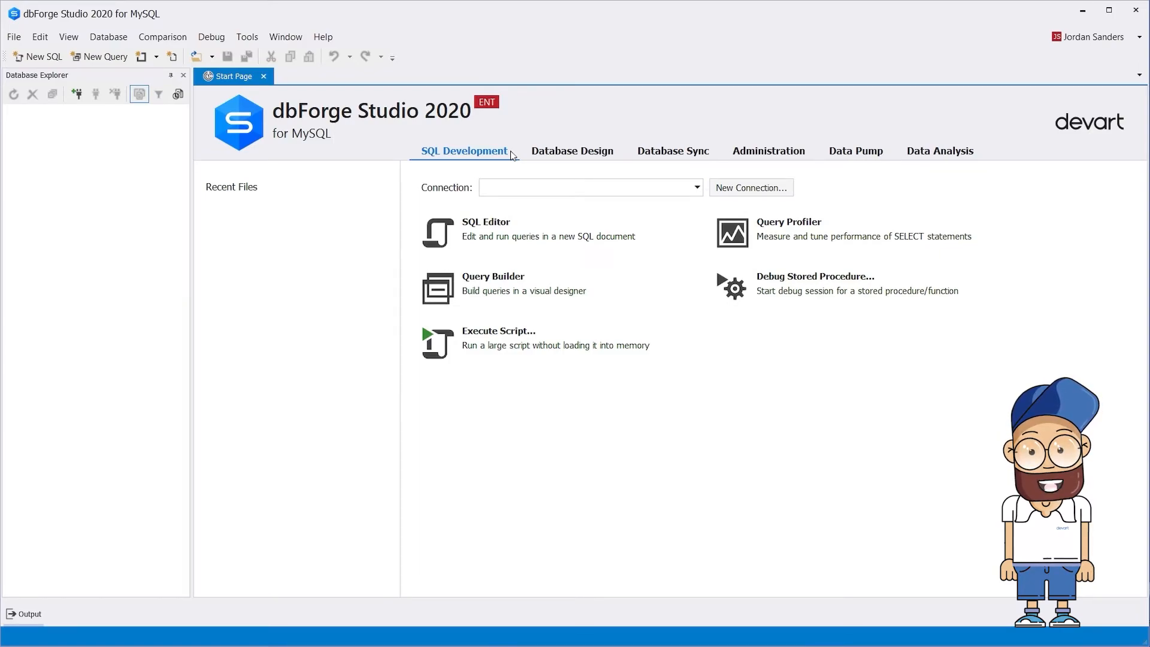
{"action": "mouse_move", "coordinate": [229, 190]}
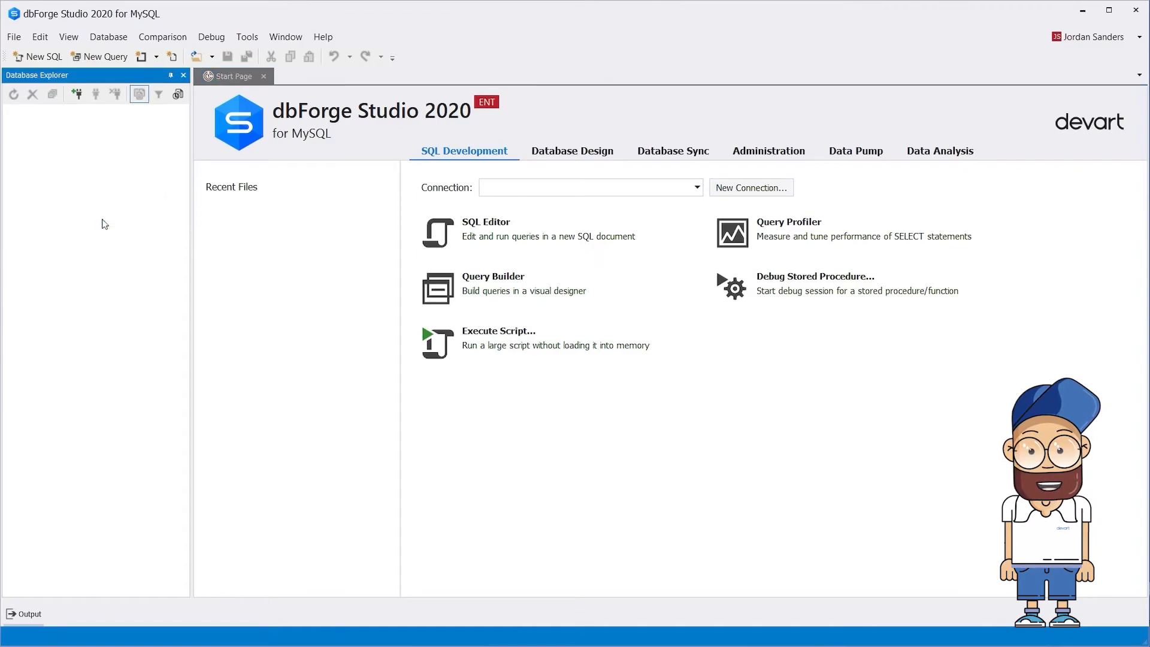
Step: Start a new connection, keeping TCP/IP as the connection type for host localhost
{"action": "left_click", "coordinate": [749, 188]}
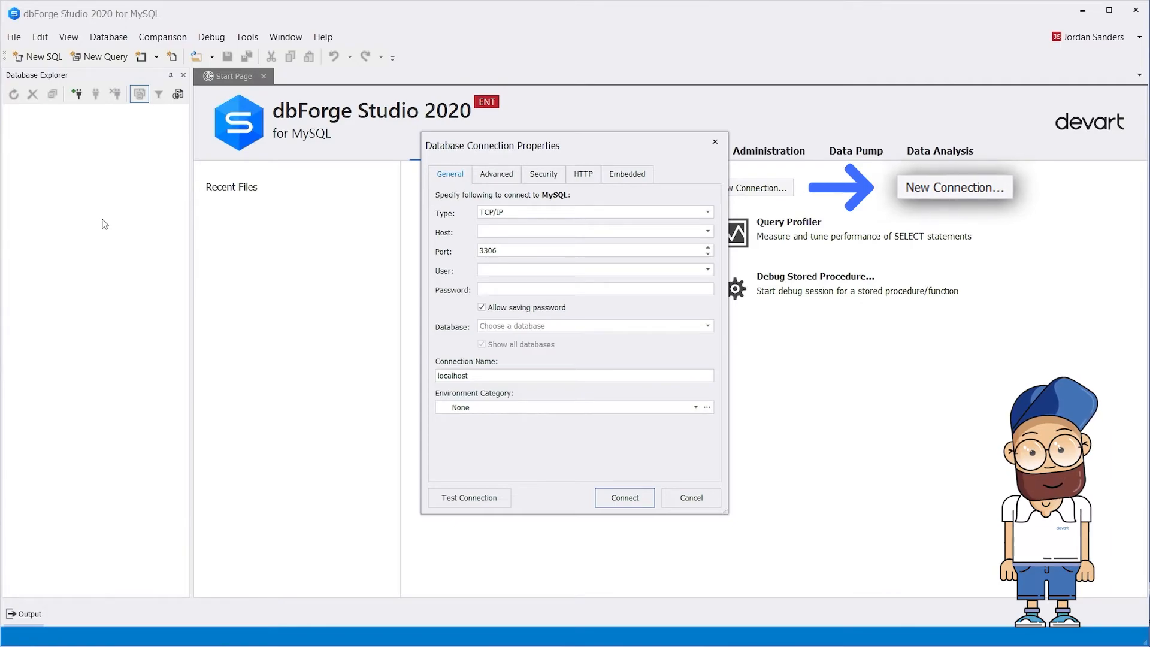
{"action": "left_click", "coordinate": [706, 213]}
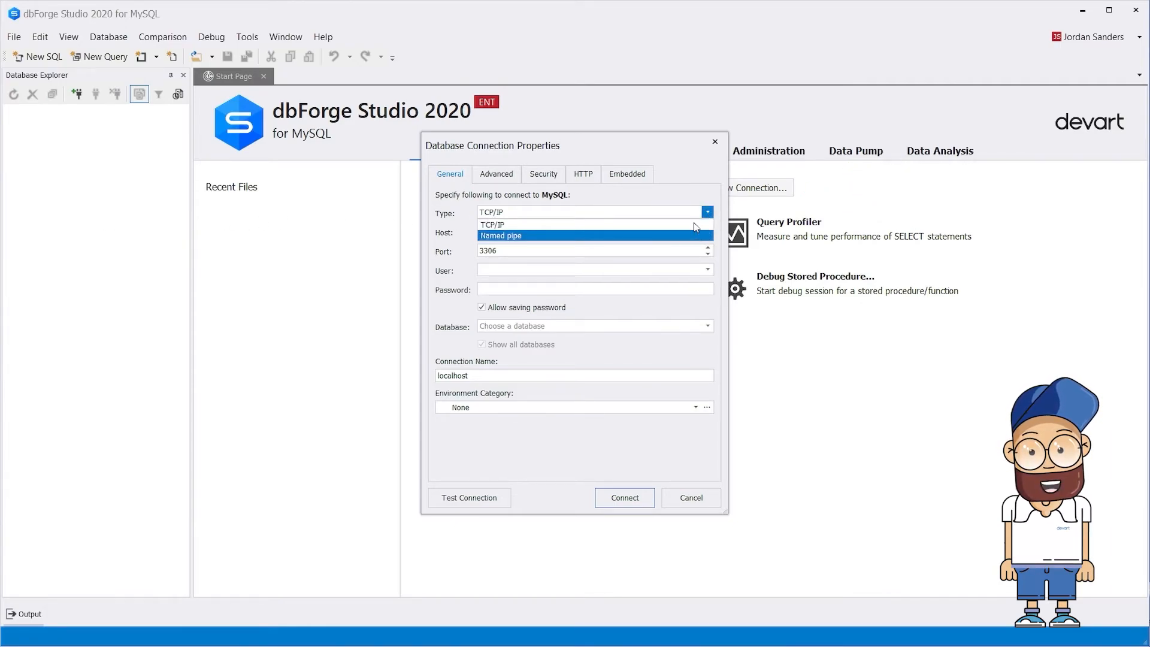
{"action": "left_click", "coordinate": [489, 224]}
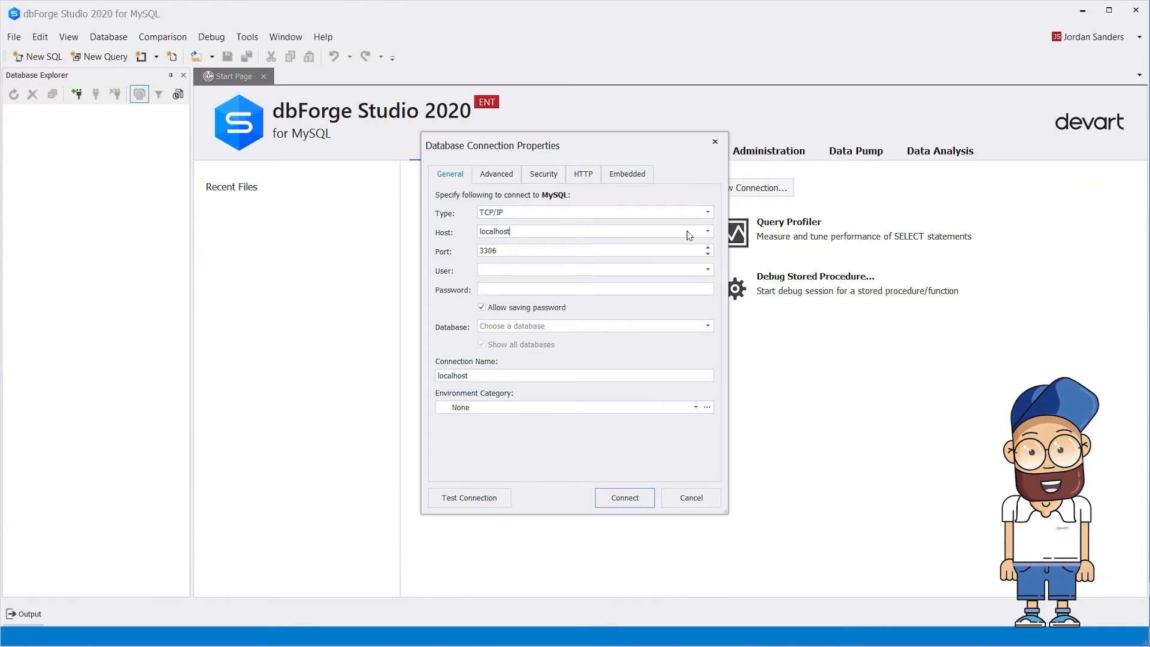
{"action": "mouse_move", "coordinate": [682, 273]}
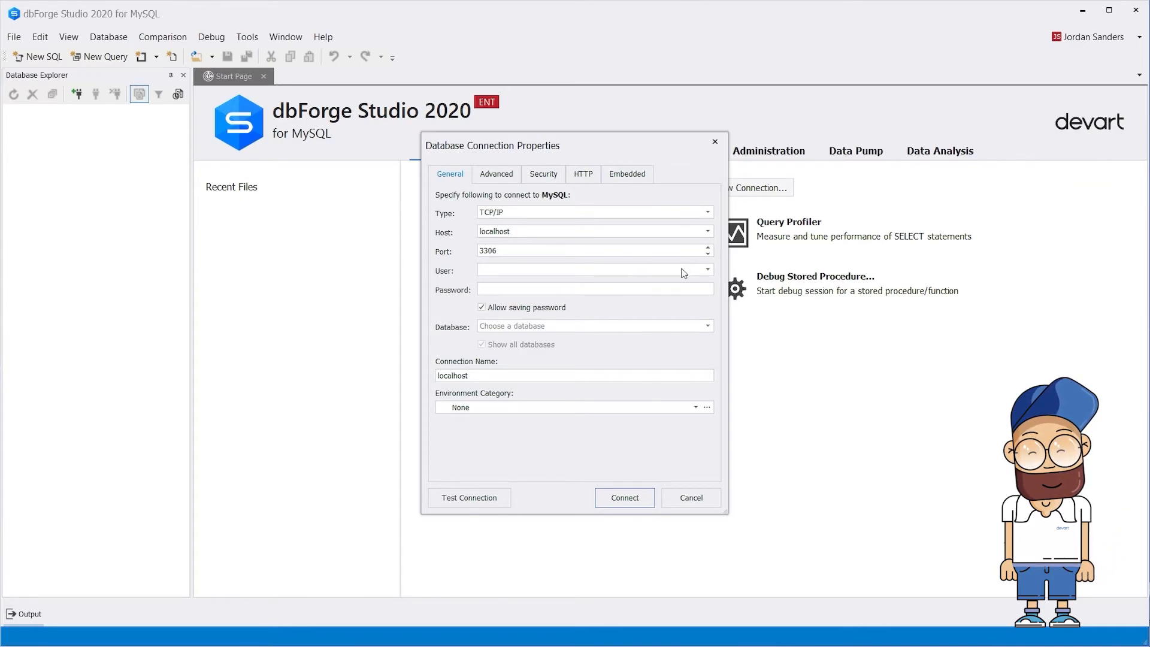
Step: Enter user root and pick sakila from the connection's database list
{"action": "type", "text": "root"}
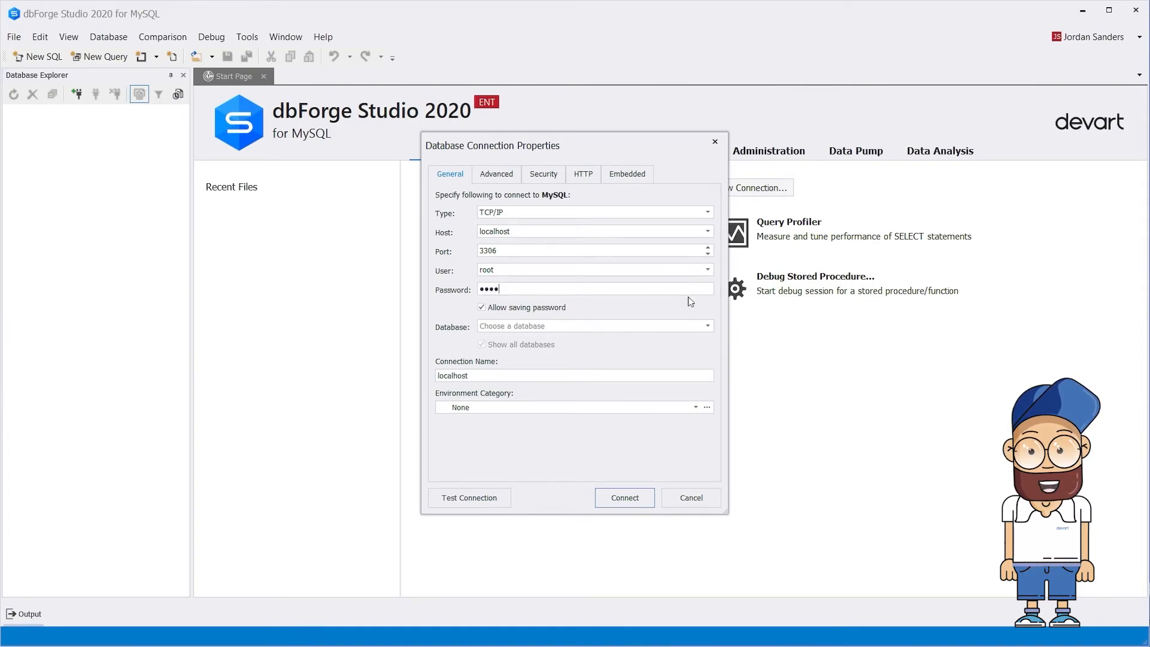
{"action": "left_click", "coordinate": [707, 325]}
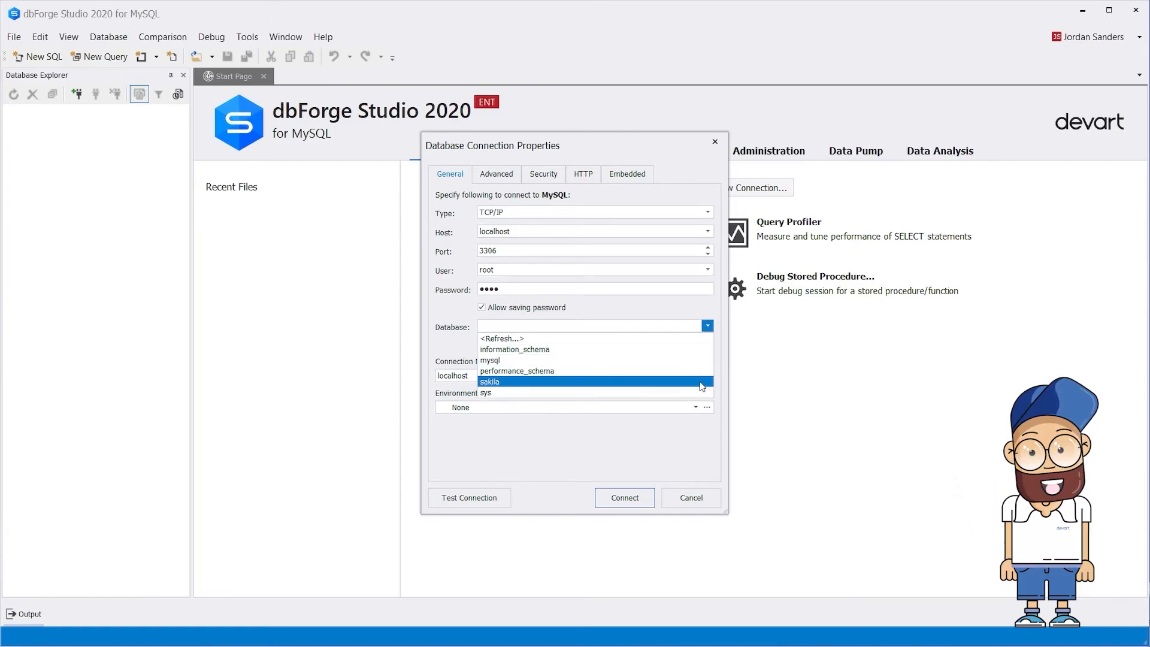
{"action": "left_click", "coordinate": [490, 381]}
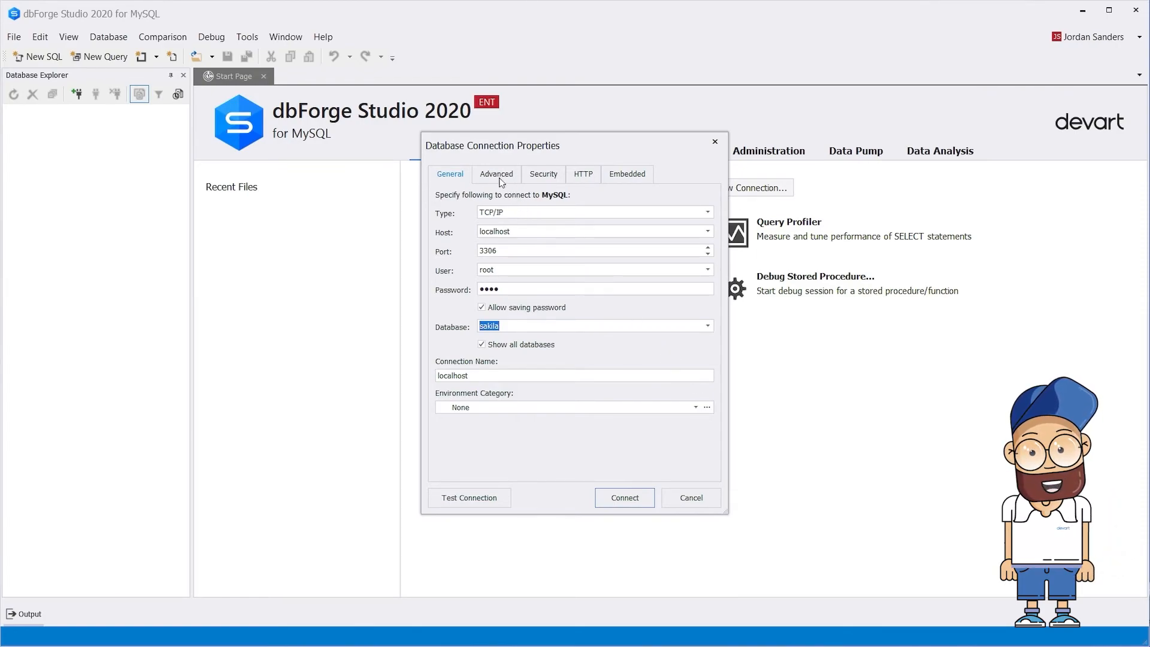
Step: Review the Advanced, HTTP and Embedded connection tabs, then return to General
{"action": "left_click", "coordinate": [496, 174]}
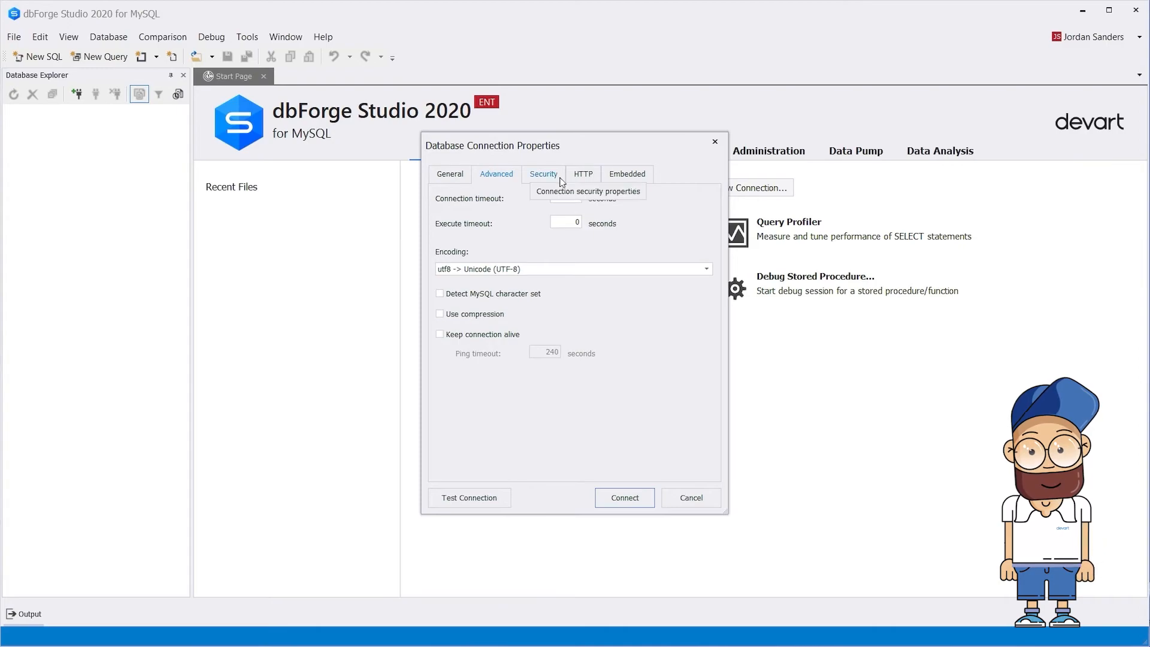
{"action": "left_click", "coordinate": [583, 174]}
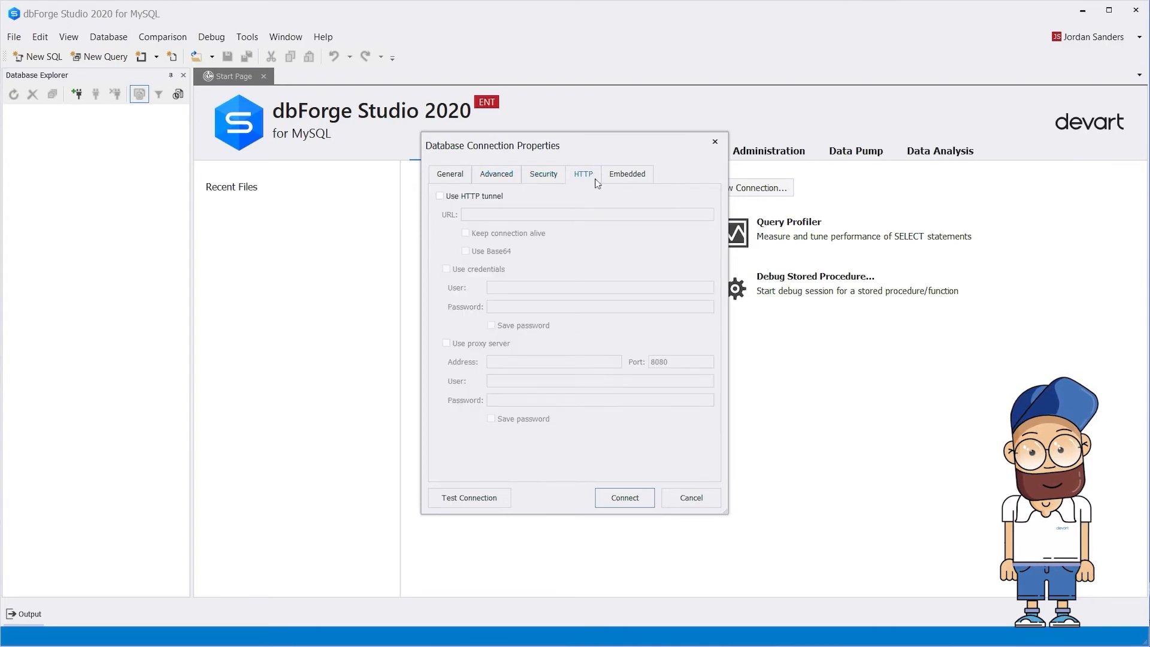
{"action": "left_click", "coordinate": [627, 174]}
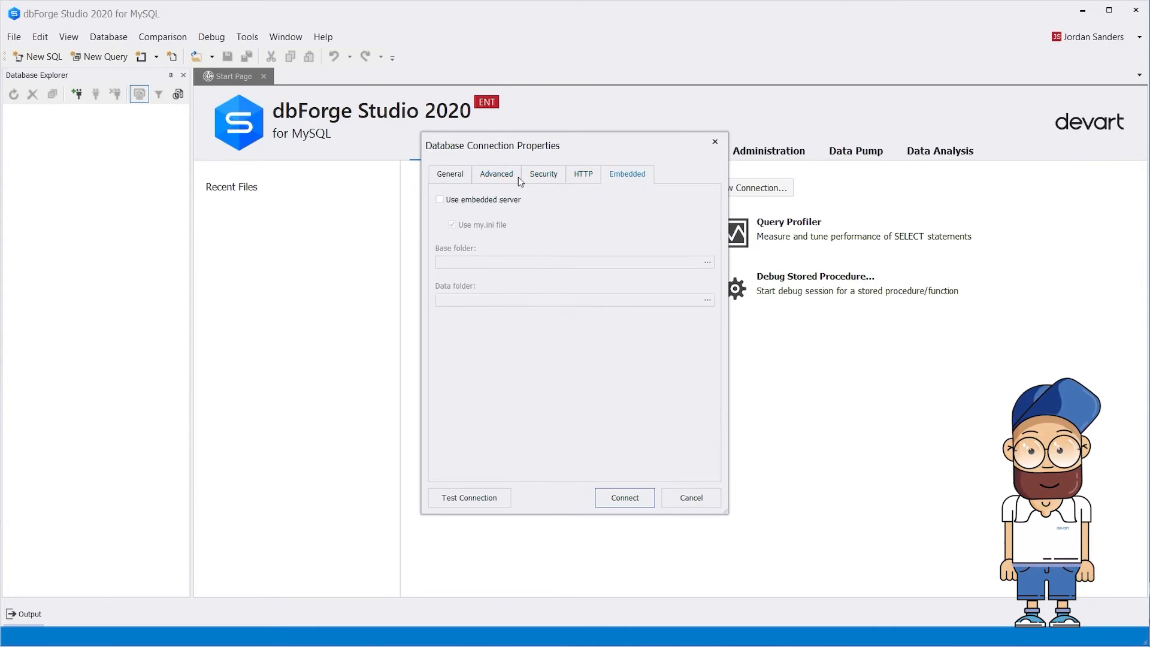
{"action": "left_click", "coordinate": [450, 174]}
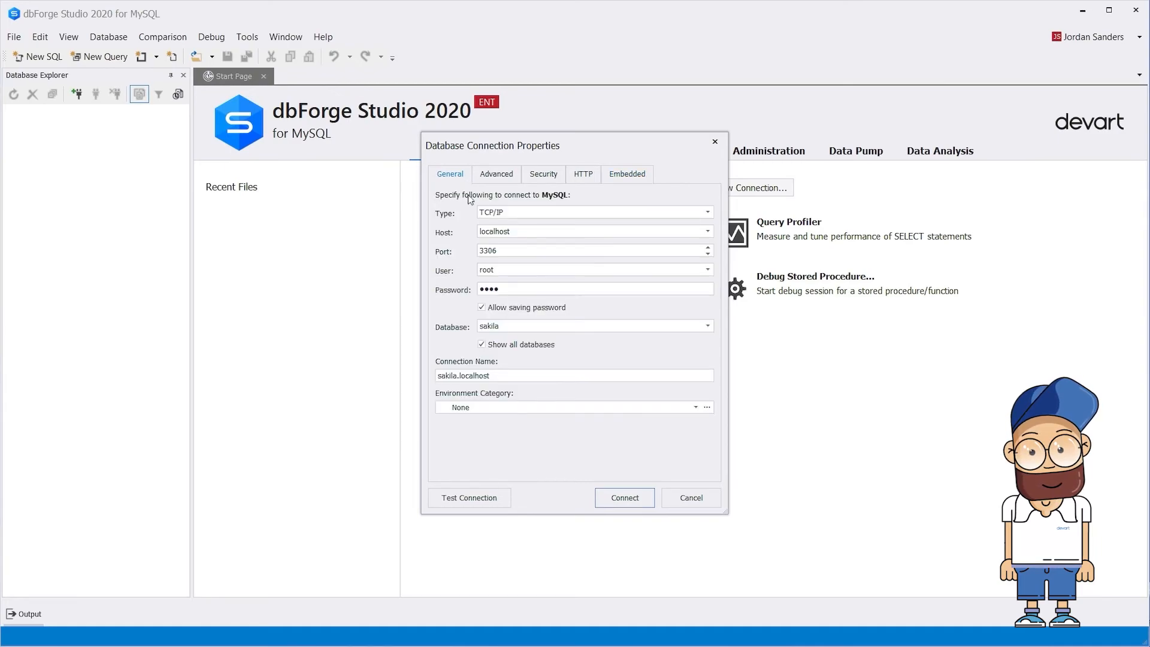
Step: Connect as sakila.localhost and expand sakila to list its 16 tables
{"action": "left_click", "coordinate": [470, 498]}
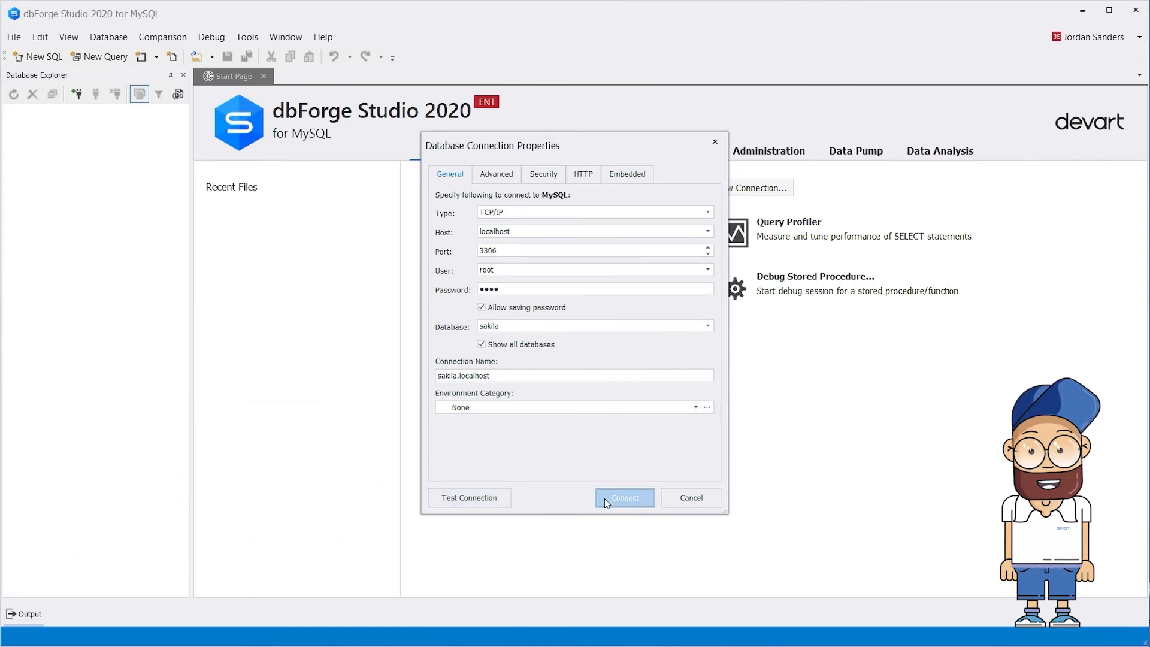
{"action": "left_click", "coordinate": [624, 497]}
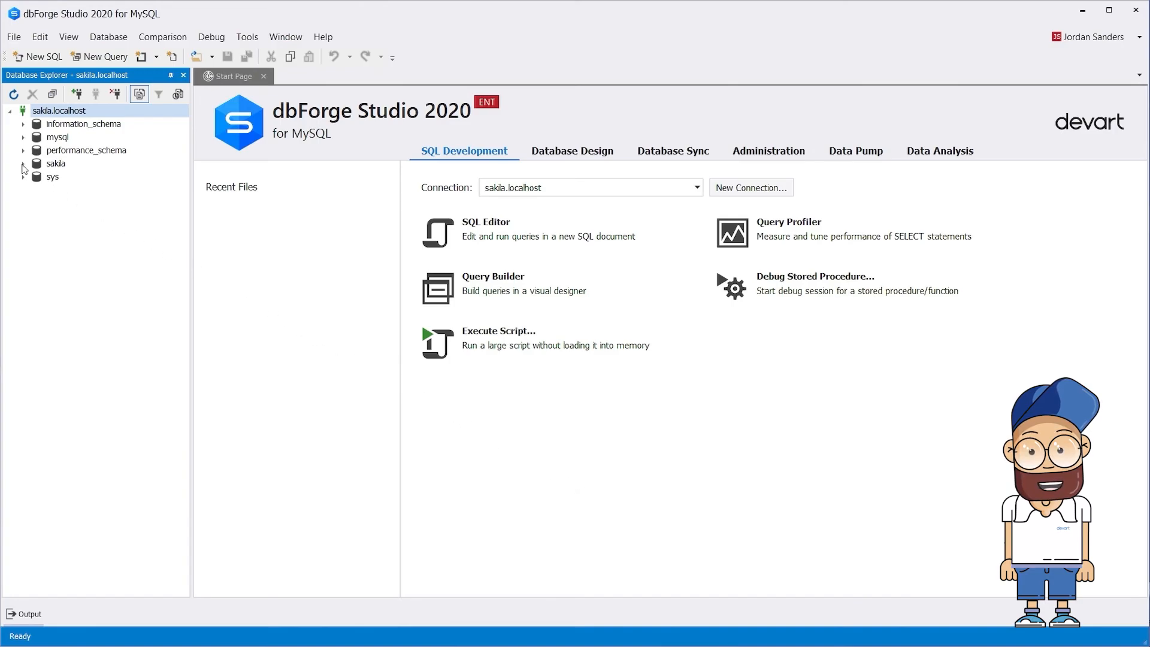
{"action": "left_click", "coordinate": [24, 164]}
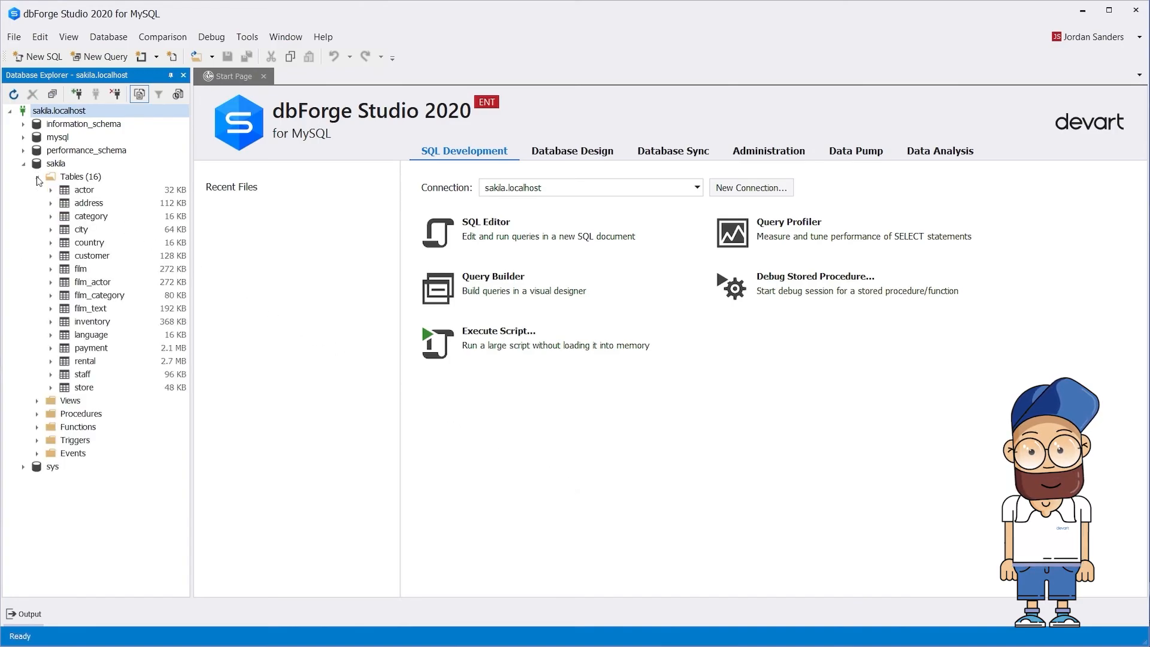